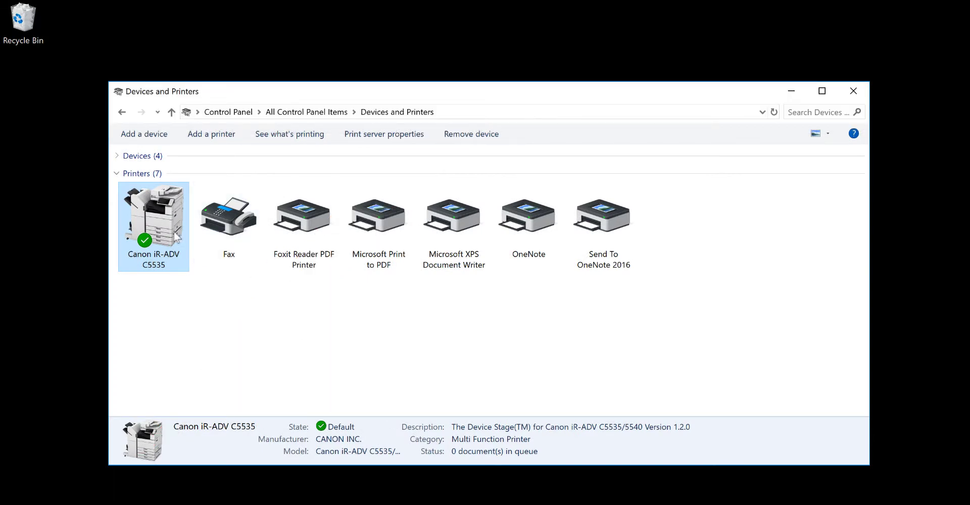
Step: Open the context menu of the Canon iR-ADV C5535 printer in Devices and Printers
{"action": "right_click", "coordinate": [154, 216]}
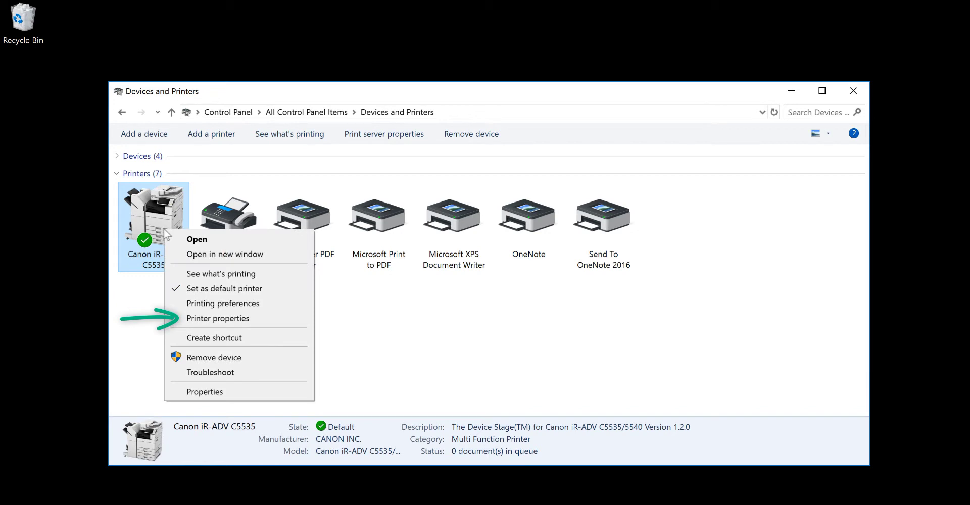
{"action": "mouse_move", "coordinate": [234, 337]}
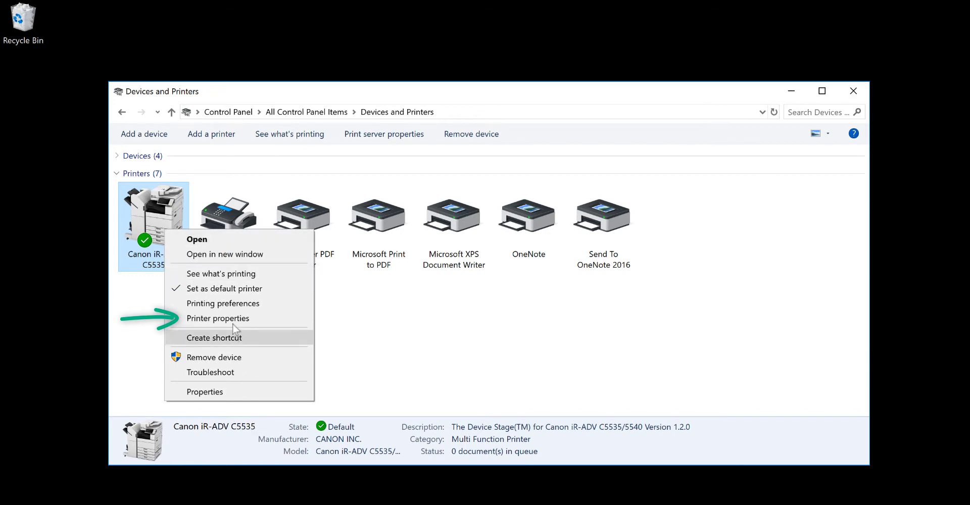
Step: Get Device Status under Device Settings so User Management shows Department ID Management, and apply
{"action": "left_click", "coordinate": [217, 318]}
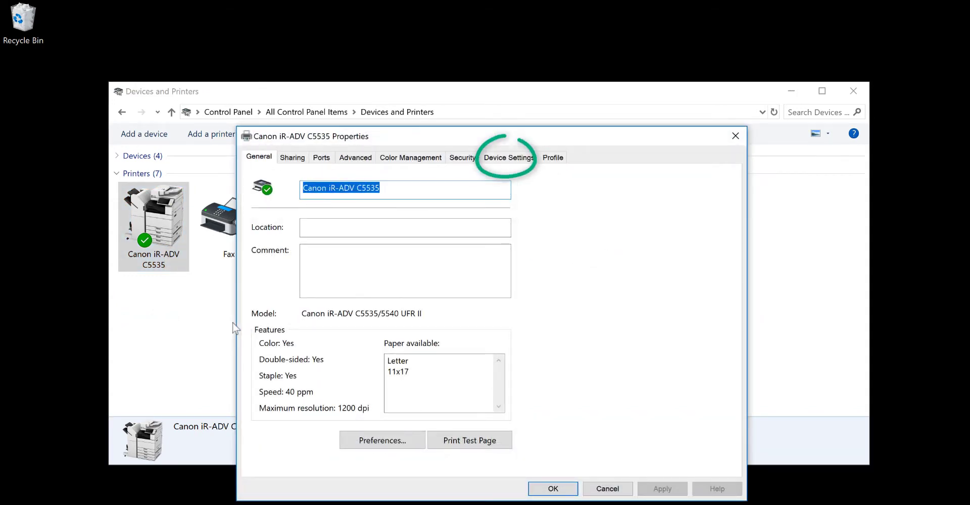
{"action": "mouse_move", "coordinate": [487, 186]}
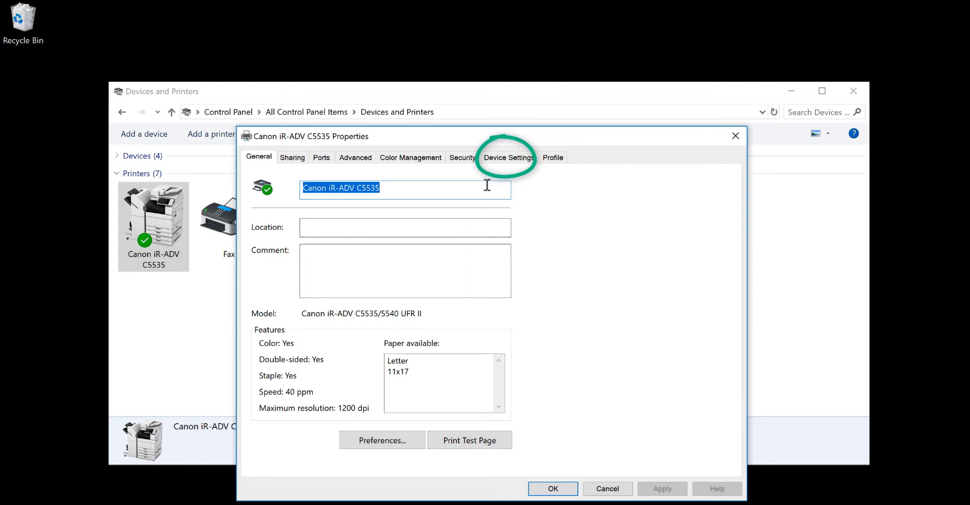
{"action": "left_click", "coordinate": [508, 157]}
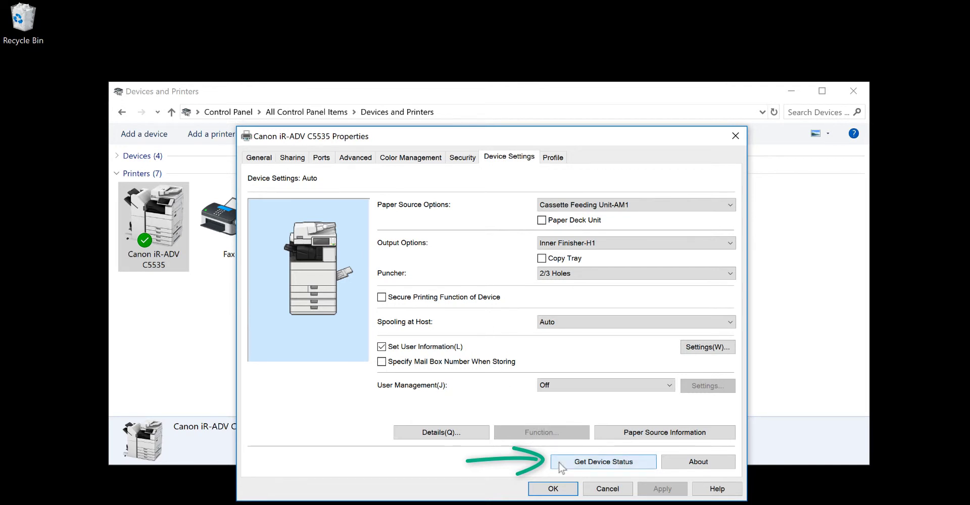
{"action": "left_click", "coordinate": [603, 461]}
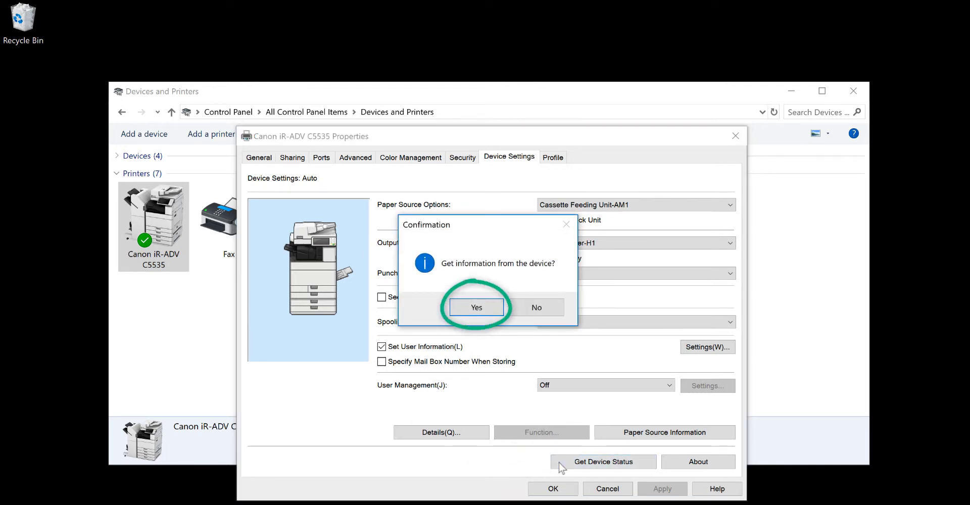
{"action": "left_click", "coordinate": [476, 307]}
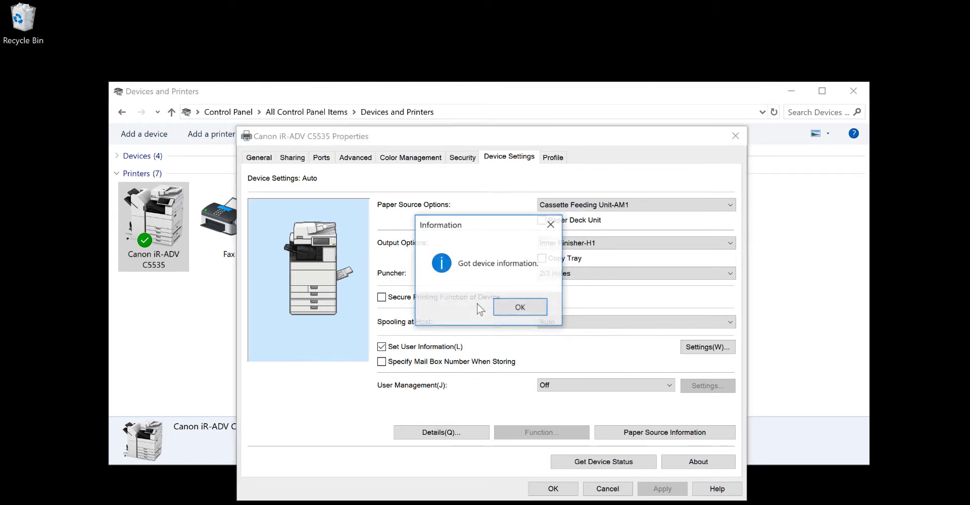
{"action": "left_click", "coordinate": [520, 307]}
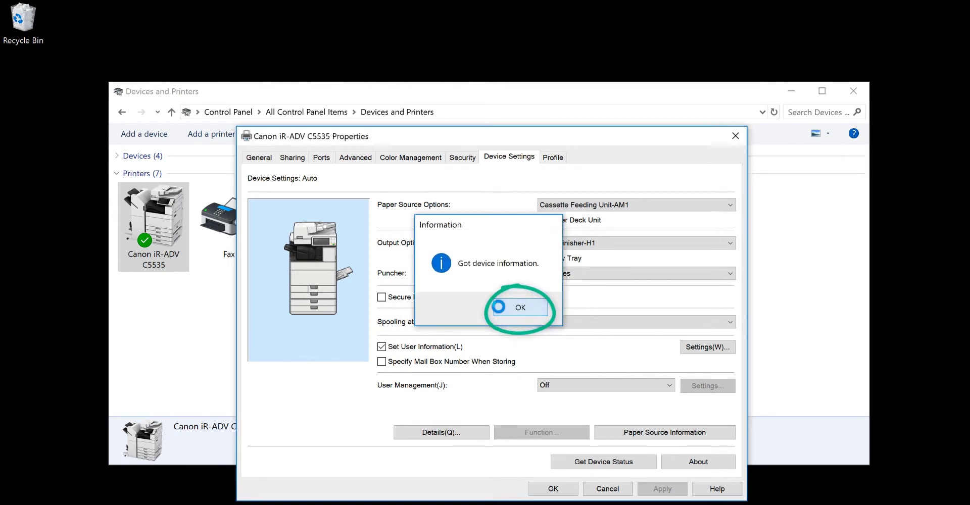
{"action": "left_click", "coordinate": [520, 307]}
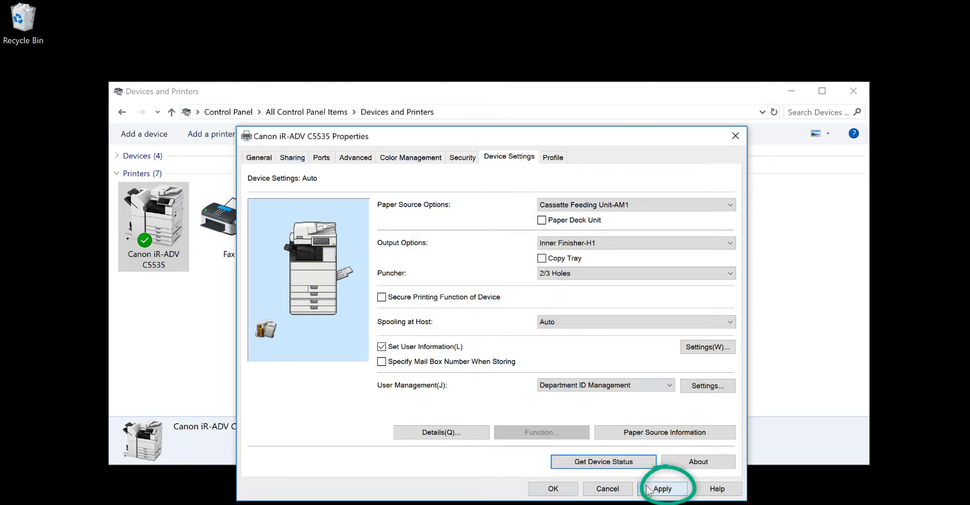
{"action": "left_click", "coordinate": [662, 489]}
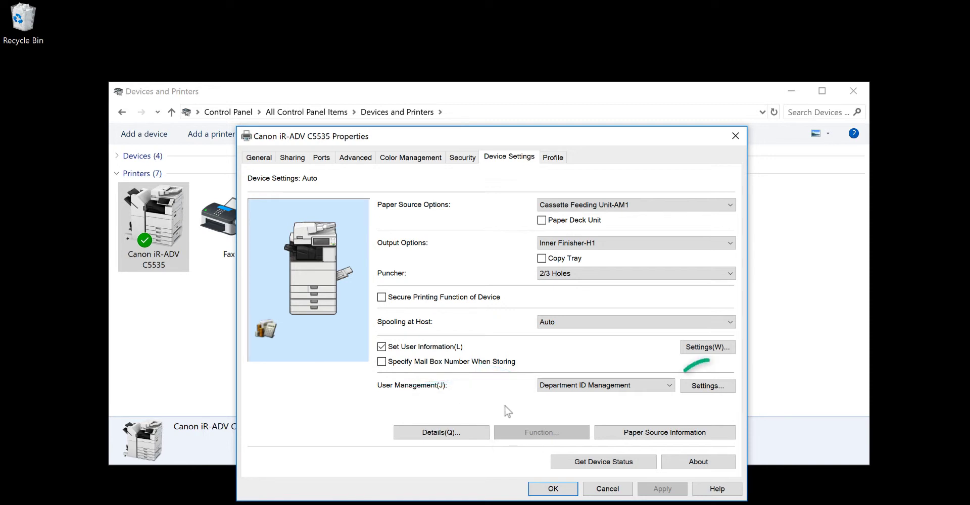
Step: In Department ID/PIN Settings, enable Allow PIN Settings and disable Confirm Department ID/PIN When Printing
{"action": "left_click", "coordinate": [707, 386]}
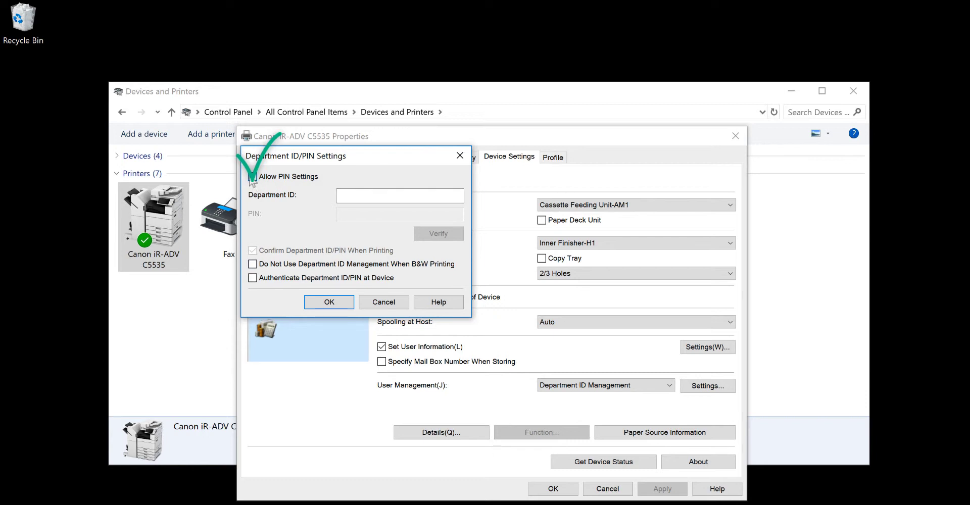
{"action": "left_click", "coordinate": [252, 177]}
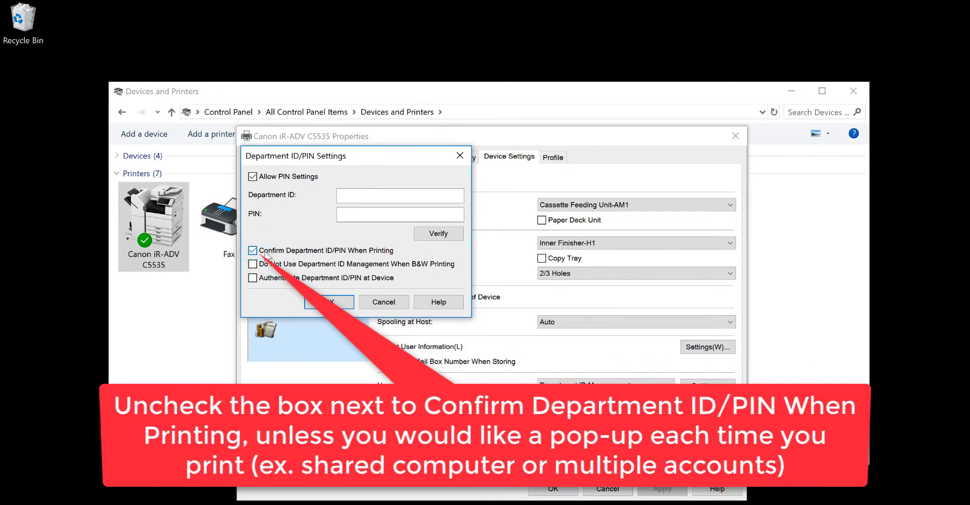
{"action": "left_click", "coordinate": [252, 250]}
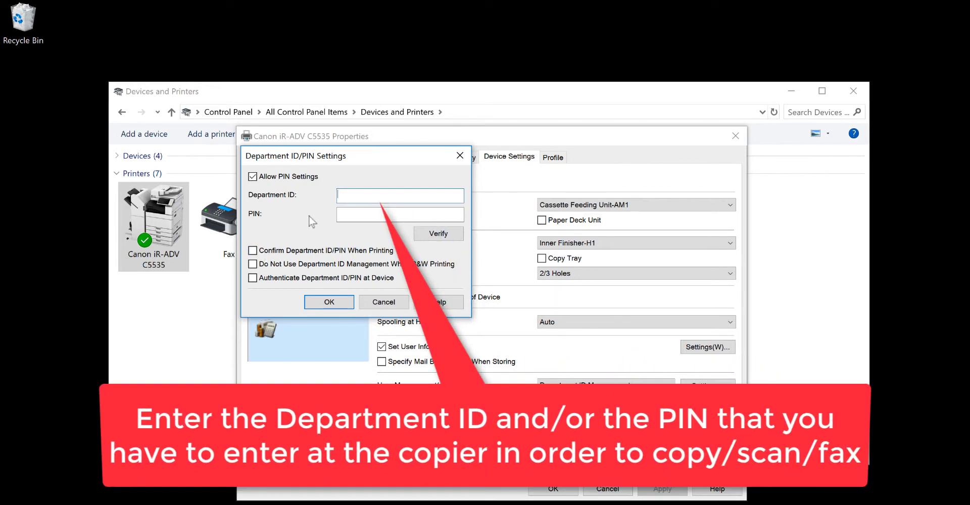
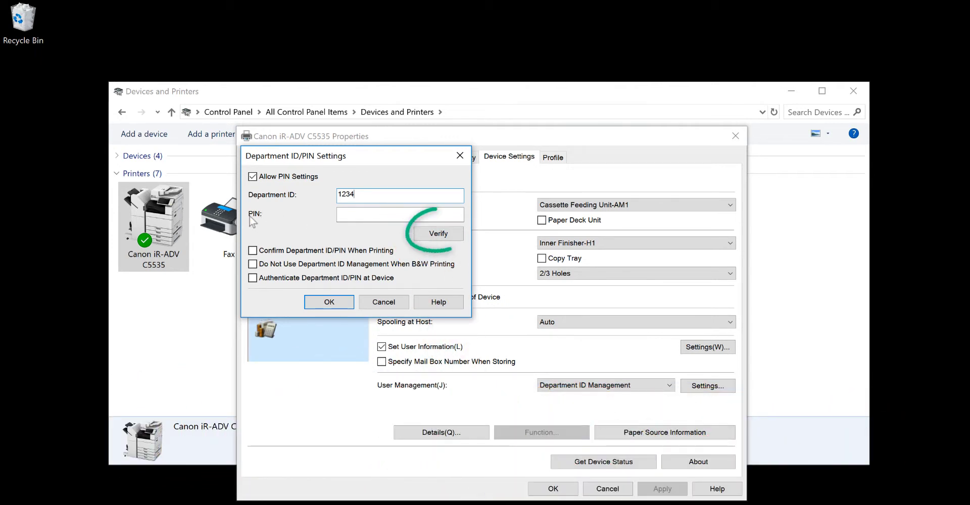
Step: Enter Department ID 1234 and verify it with the device
{"action": "left_click", "coordinate": [438, 233]}
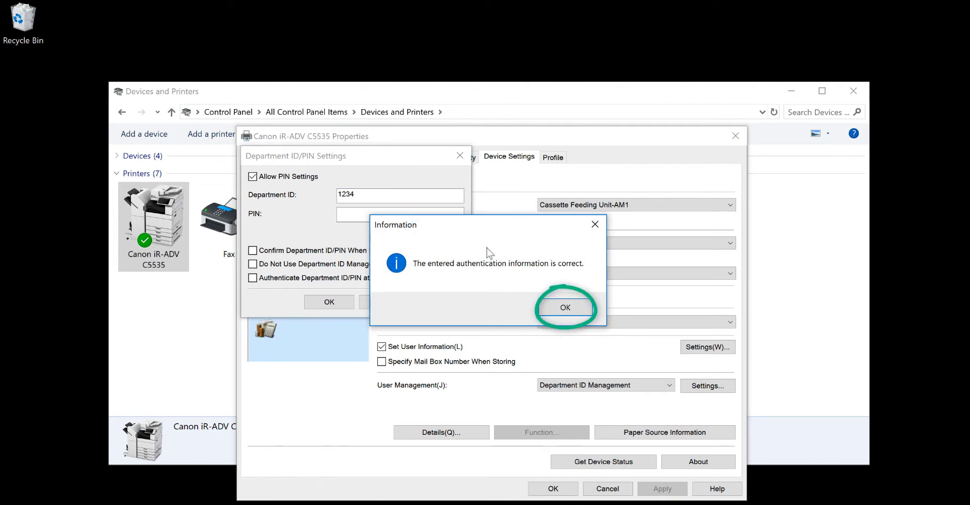
{"action": "left_click", "coordinate": [565, 308]}
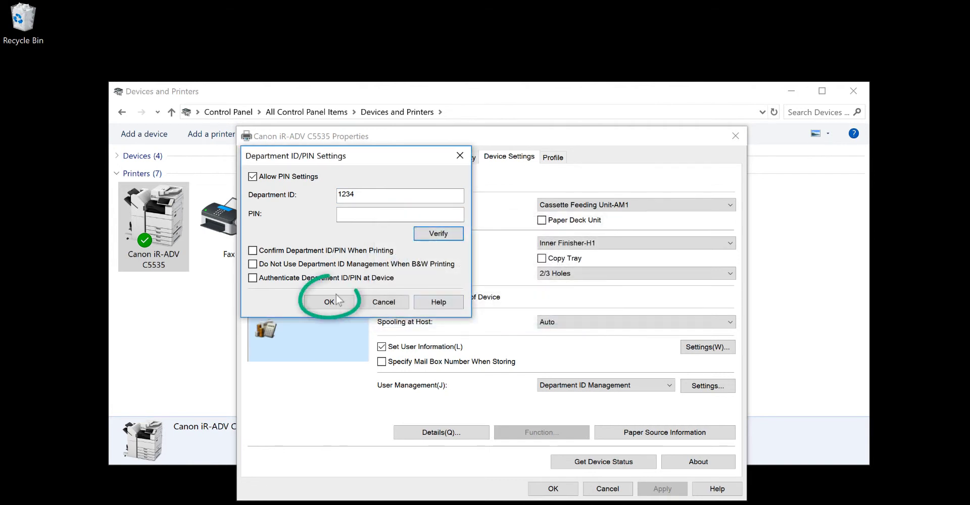
Step: Accept the Department ID/PIN settings, apply them, and close the printer properties
{"action": "left_click", "coordinate": [330, 302]}
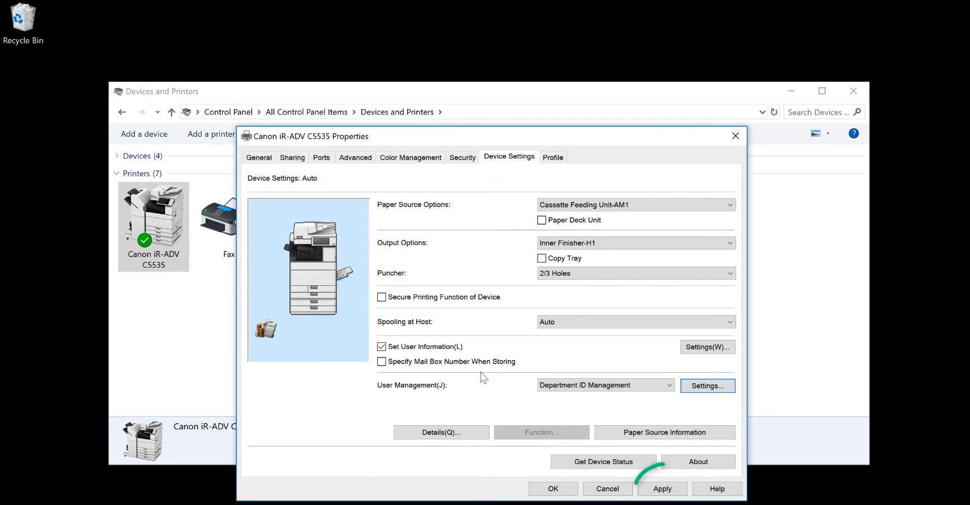
{"action": "left_click", "coordinate": [662, 488]}
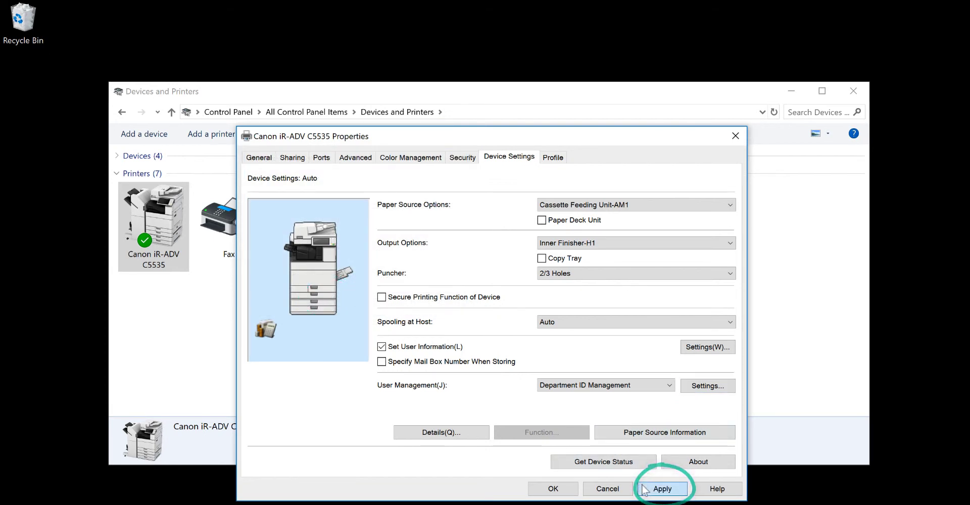
{"action": "left_click", "coordinate": [661, 488]}
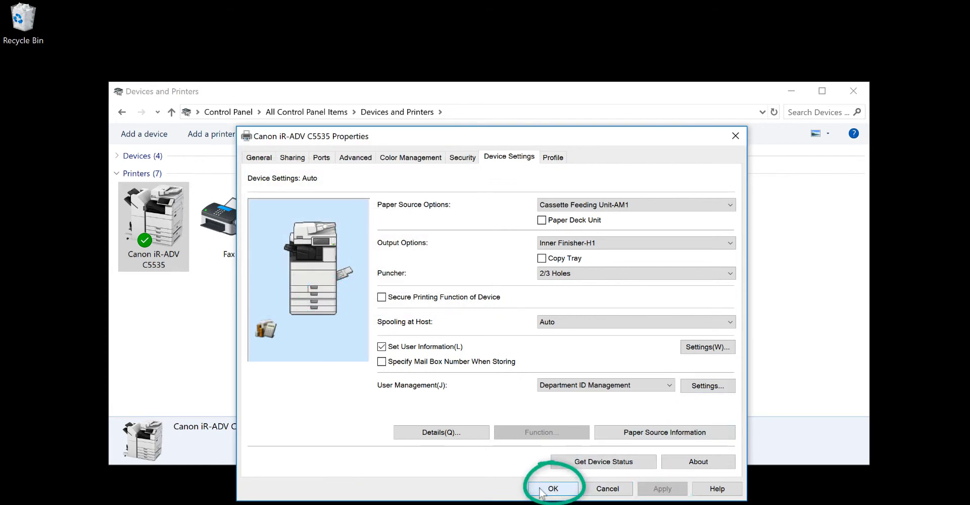
{"action": "left_click", "coordinate": [552, 489]}
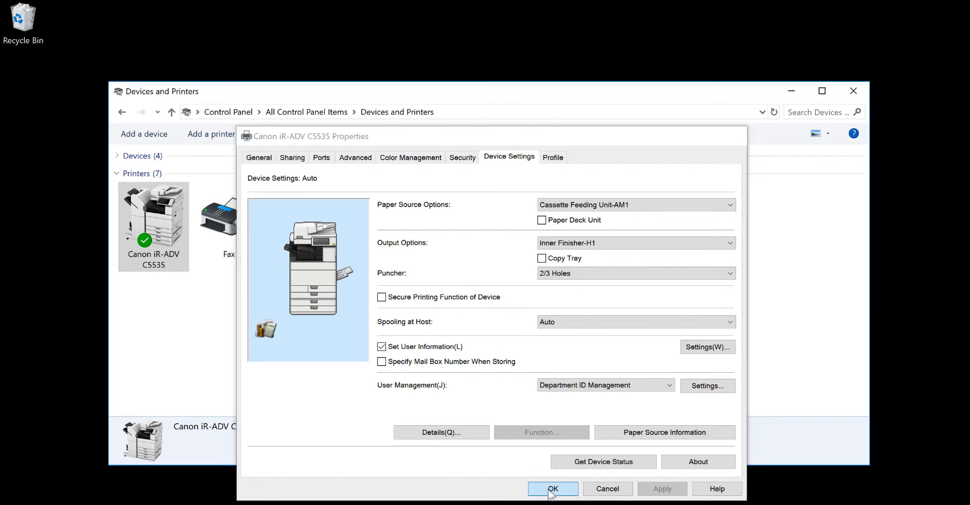